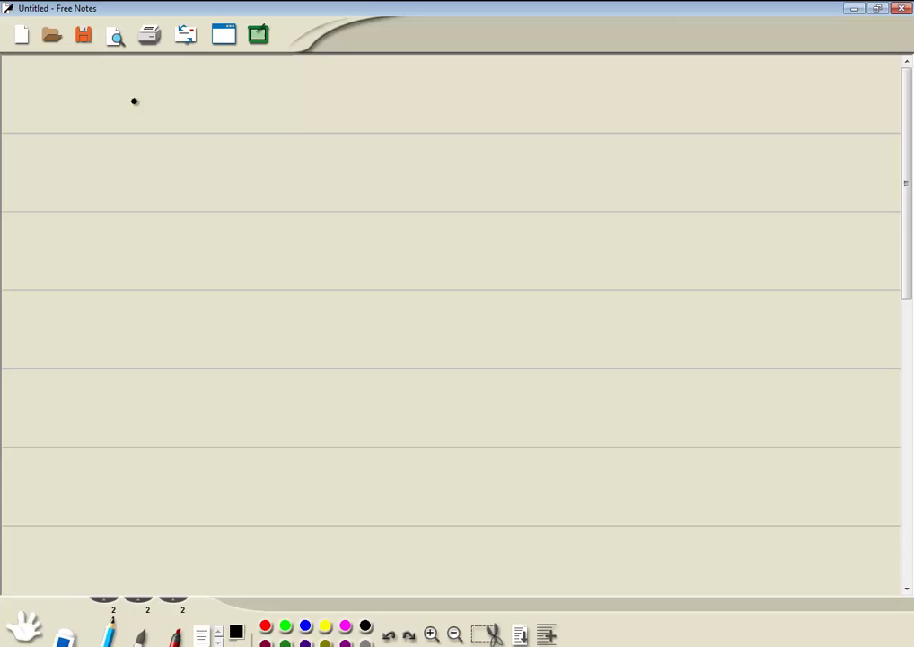
- Handwrite |x-5|-9>9 top left and the underlined heading 'Absolute Value Inequalities' top right
{"action": "left_click_drag", "start_coordinate": [49, 86], "coordinate": [89, 108]}
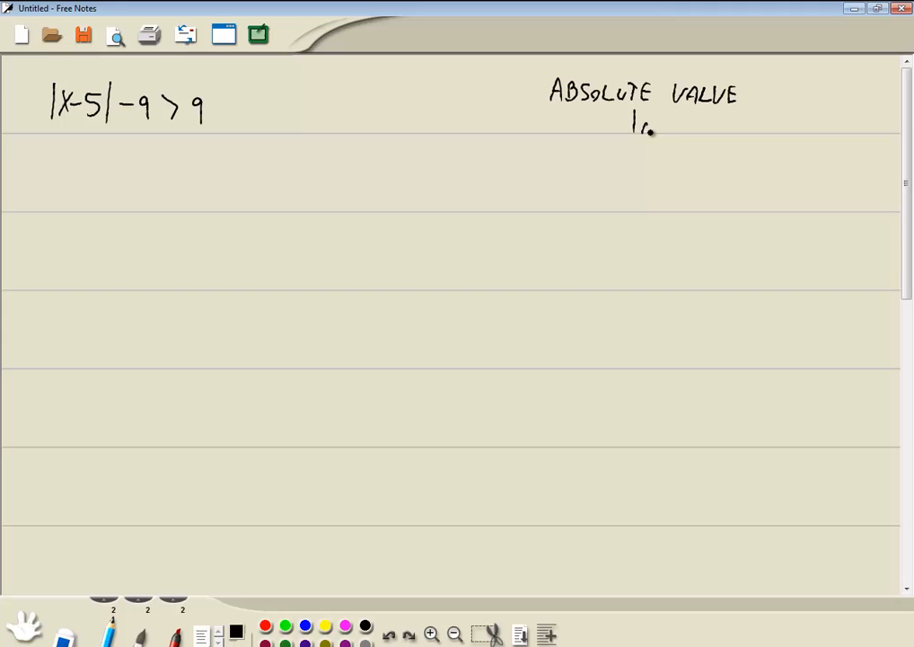
{"action": "left_click_drag", "start_coordinate": [629, 130], "coordinate": [723, 135]}
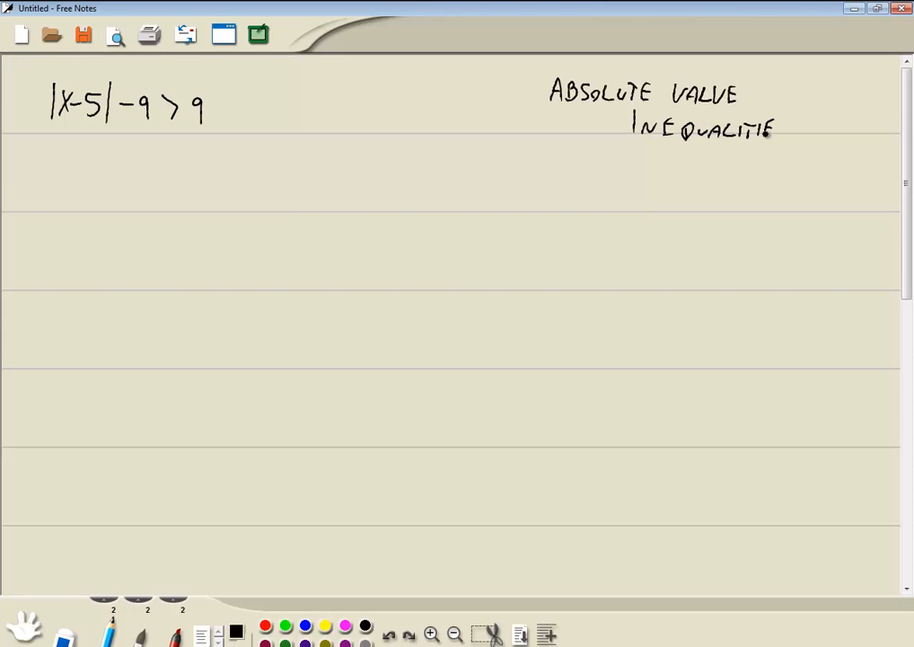
{"action": "left_click_drag", "start_coordinate": [551, 145], "coordinate": [802, 147]}
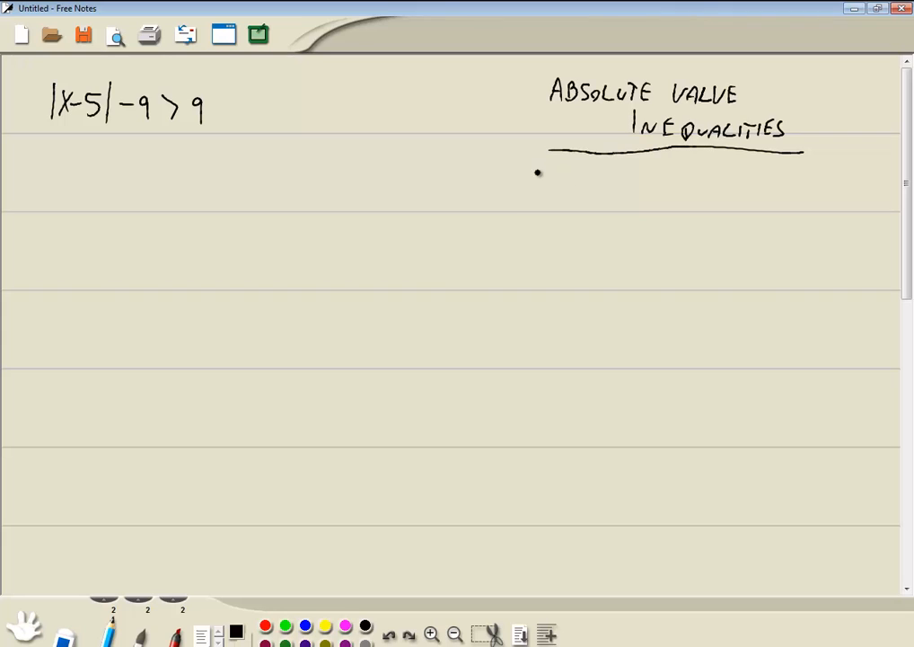
- Write Case 1: |P| < Q then −Q < P < Q
{"action": "left_click_drag", "start_coordinate": [522, 179], "coordinate": [575, 184]}
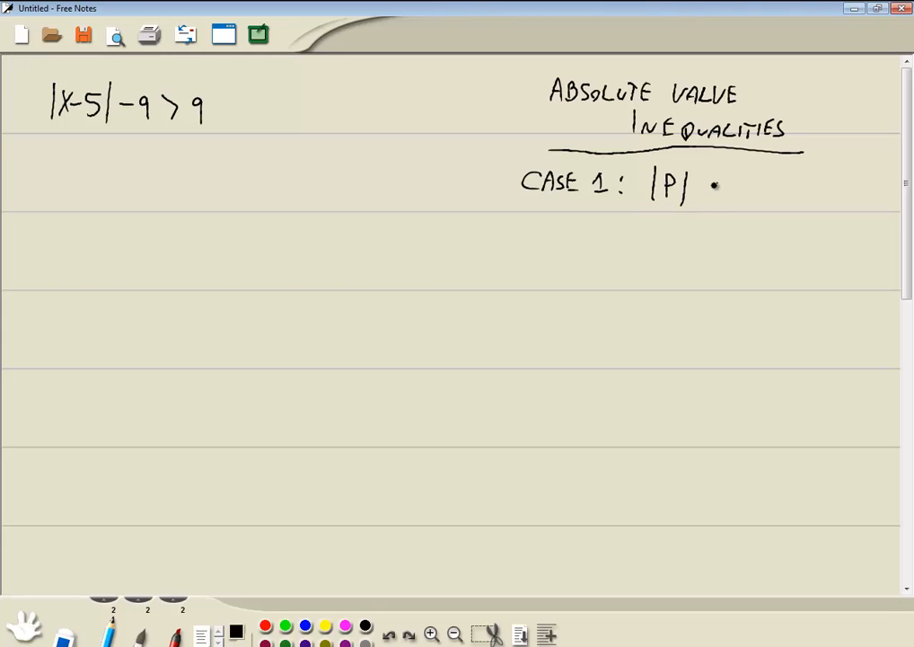
{"action": "left_click_drag", "start_coordinate": [709, 189], "coordinate": [742, 189]}
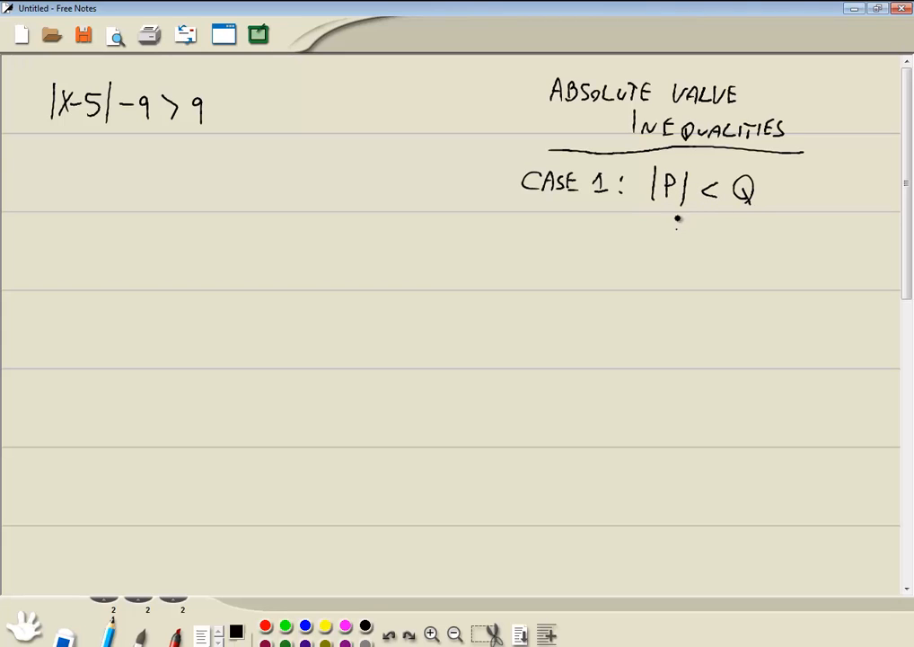
{"action": "left_click_drag", "start_coordinate": [672, 223], "coordinate": [723, 223]}
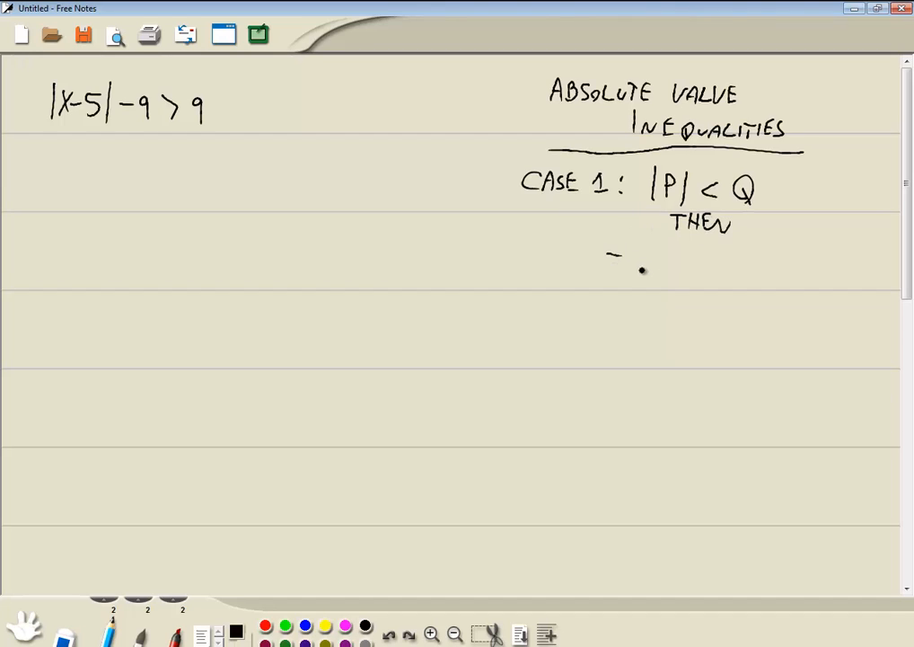
{"action": "left_click_drag", "start_coordinate": [629, 260], "coordinate": [710, 265]}
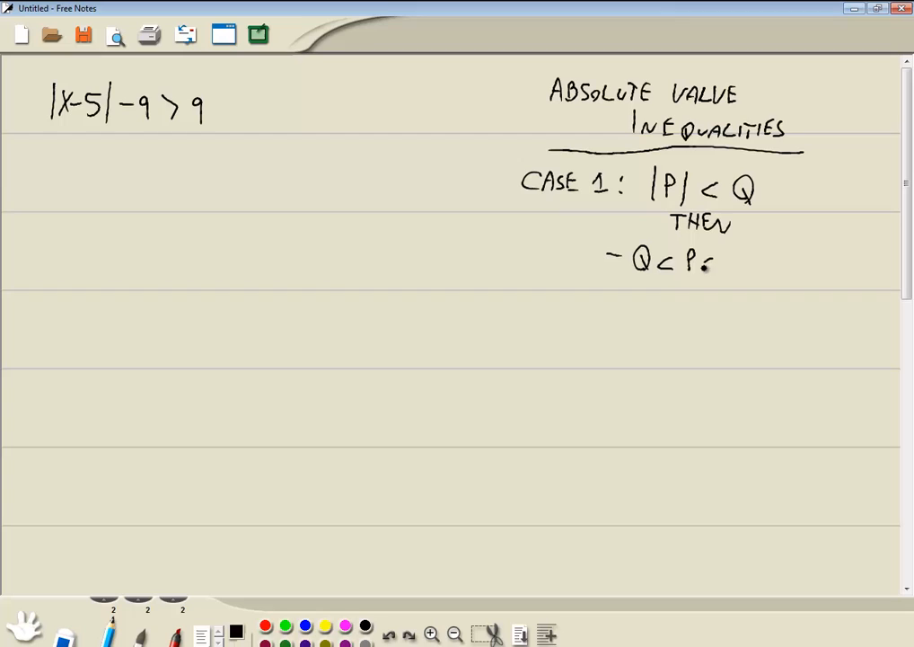
{"action": "left_click_drag", "start_coordinate": [687, 263], "coordinate": [741, 263]}
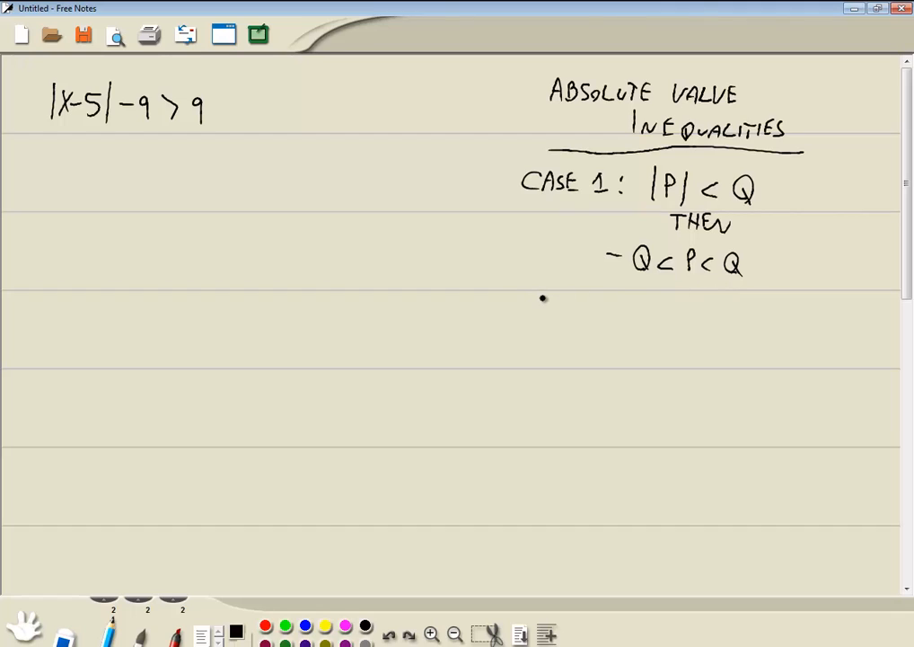
- Write Case 2: |P| > Q then P < −Q or P > Q
{"action": "left_click_drag", "start_coordinate": [531, 306], "coordinate": [593, 305]}
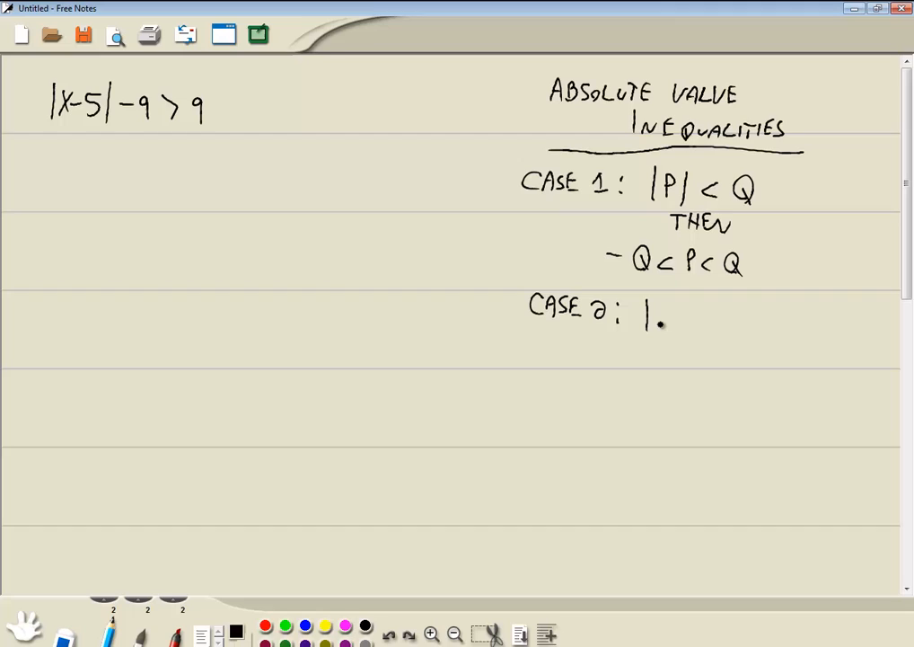
{"action": "left_click_drag", "start_coordinate": [646, 319], "coordinate": [732, 323]}
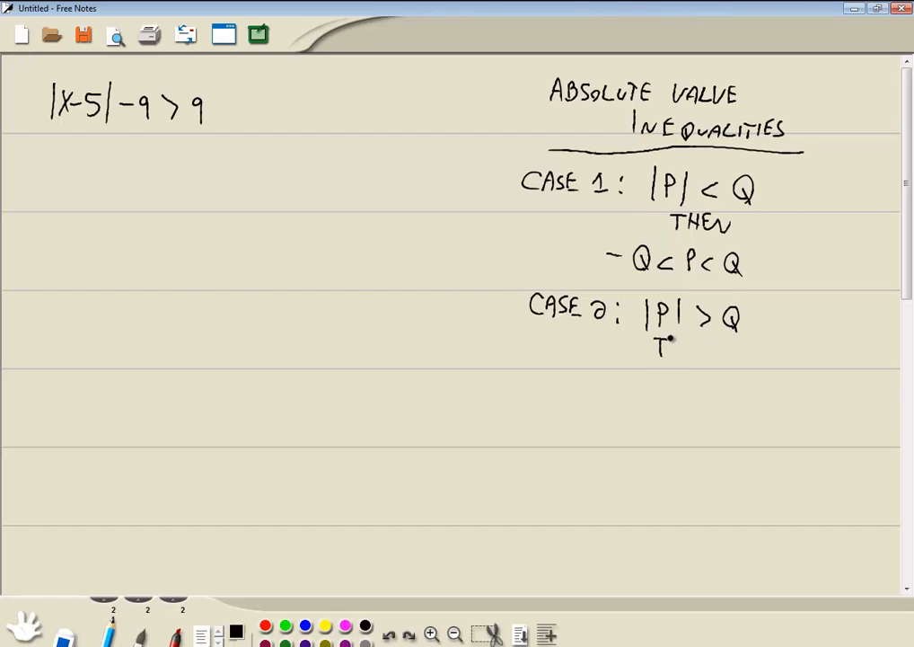
{"action": "left_click_drag", "start_coordinate": [656, 349], "coordinate": [714, 348]}
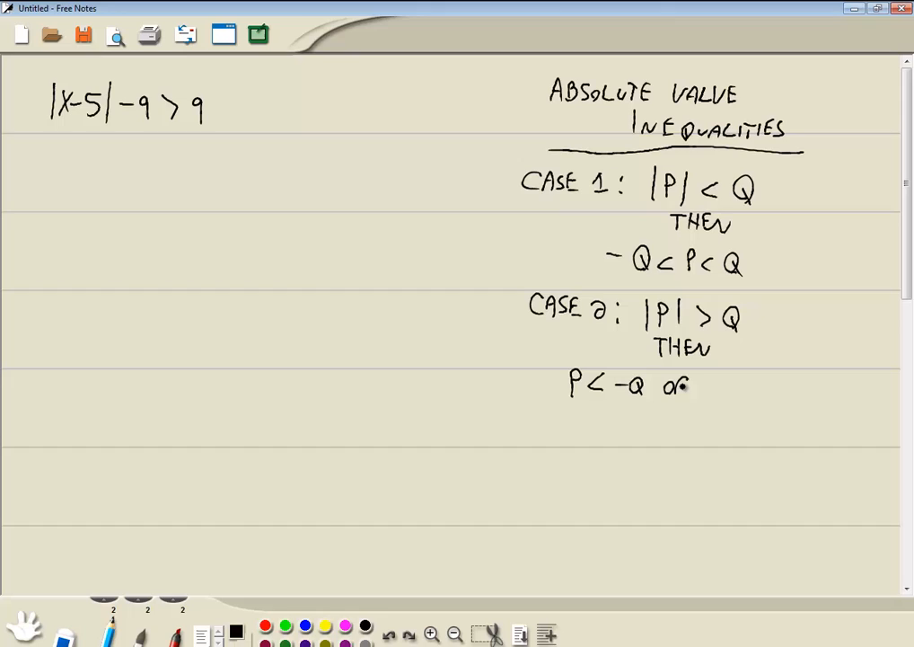
{"action": "left_click_drag", "start_coordinate": [700, 387], "coordinate": [768, 391]}
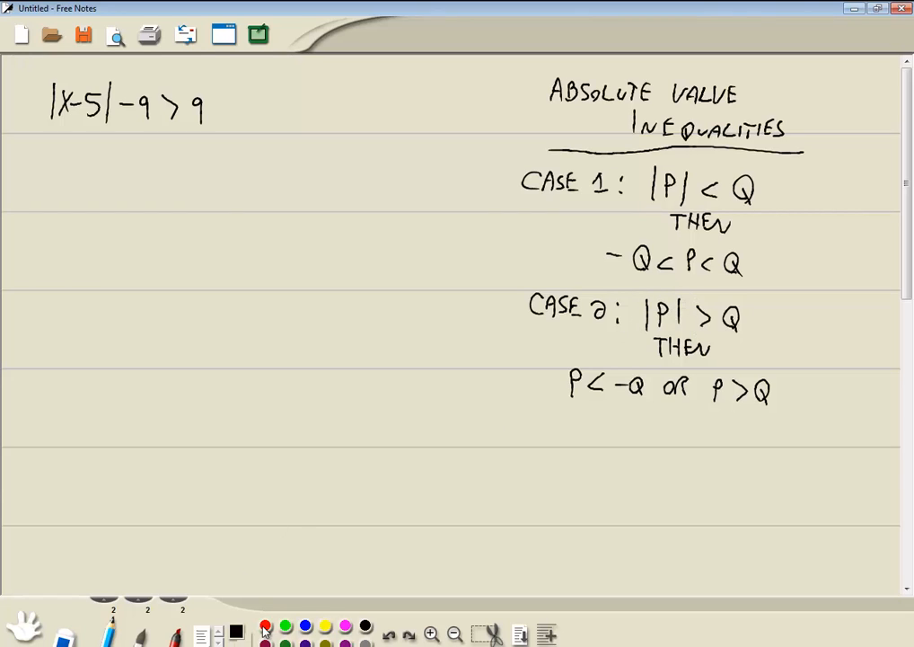
- Draw a red arrow moving −9 across to the right side
{"action": "left_click", "coordinate": [265, 625]}
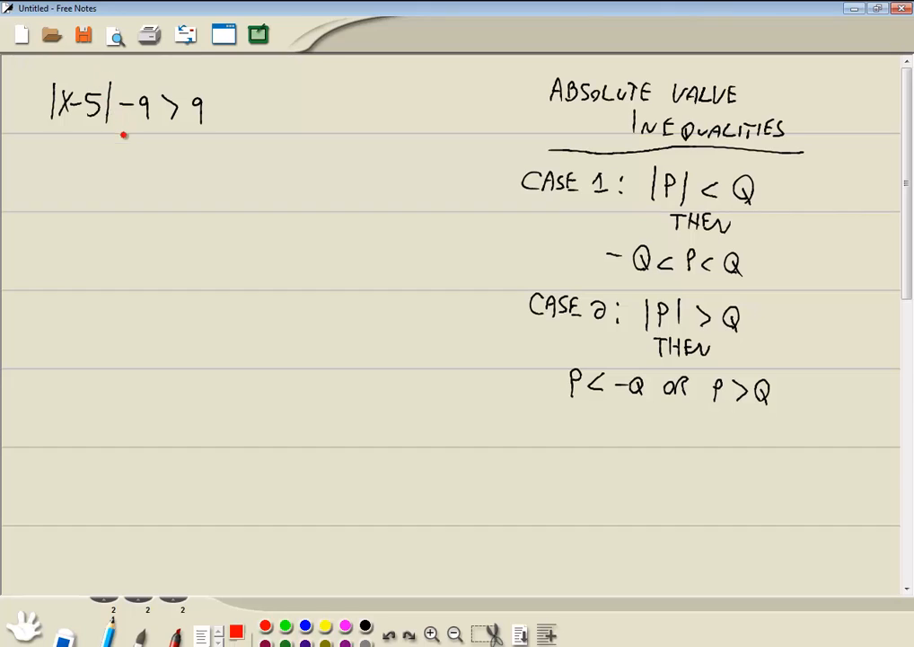
{"action": "mouse_move", "coordinate": [89, 97]}
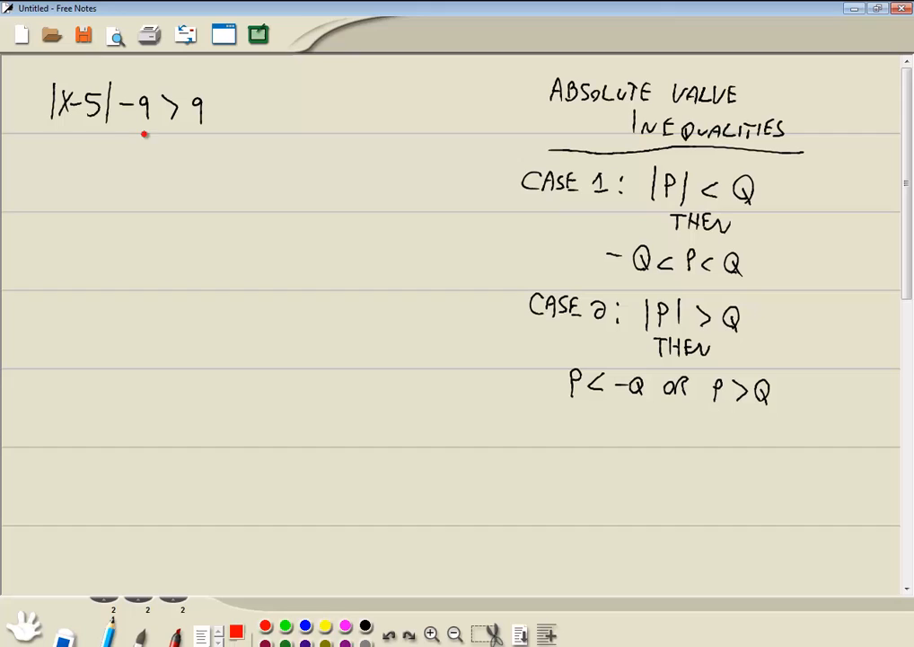
{"action": "left_click_drag", "start_coordinate": [117, 133], "coordinate": [189, 131]}
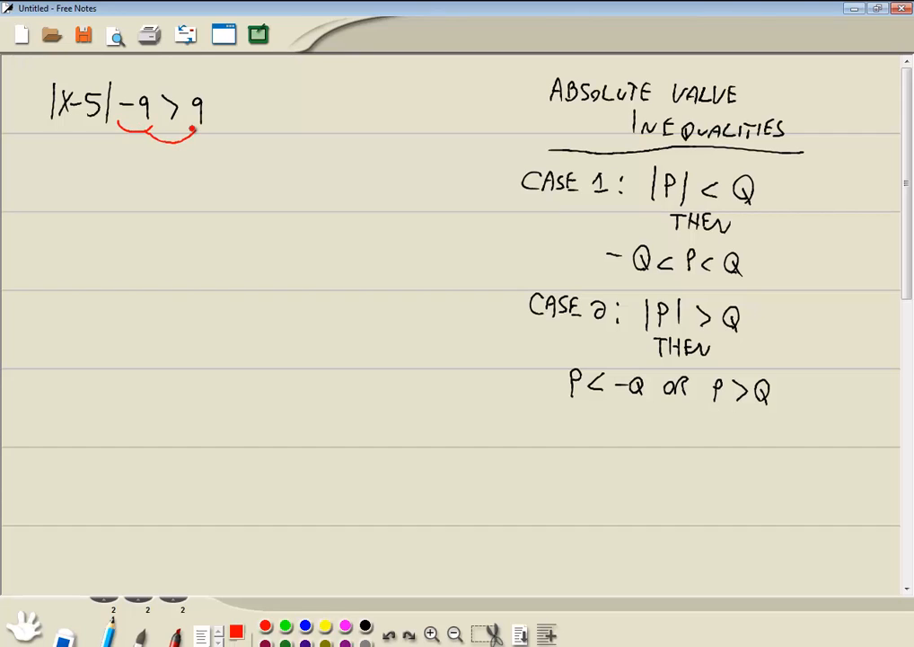
{"action": "left_click_drag", "start_coordinate": [184, 131], "coordinate": [202, 139]}
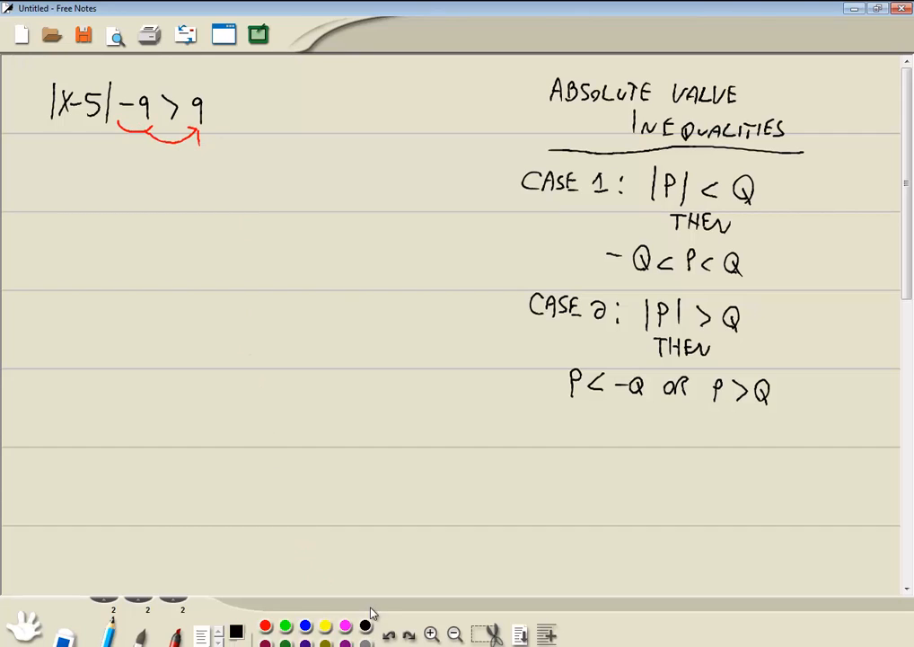
- Write |x−5| > 9+9, then |x−5| > 18 on the next line
{"action": "left_click_drag", "start_coordinate": [45, 171], "coordinate": [68, 175]}
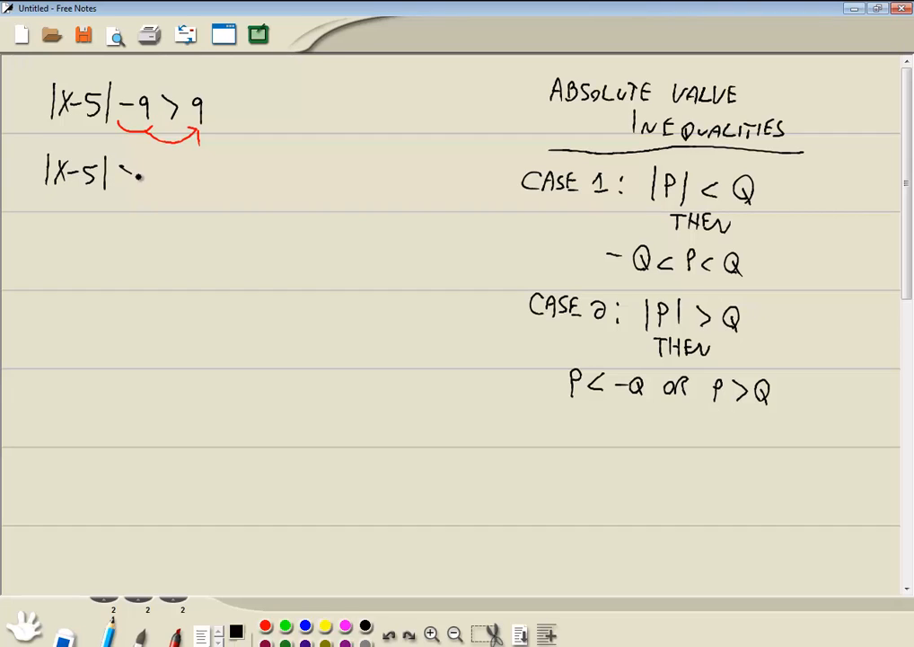
{"action": "left_click_drag", "start_coordinate": [121, 175], "coordinate": [139, 175]}
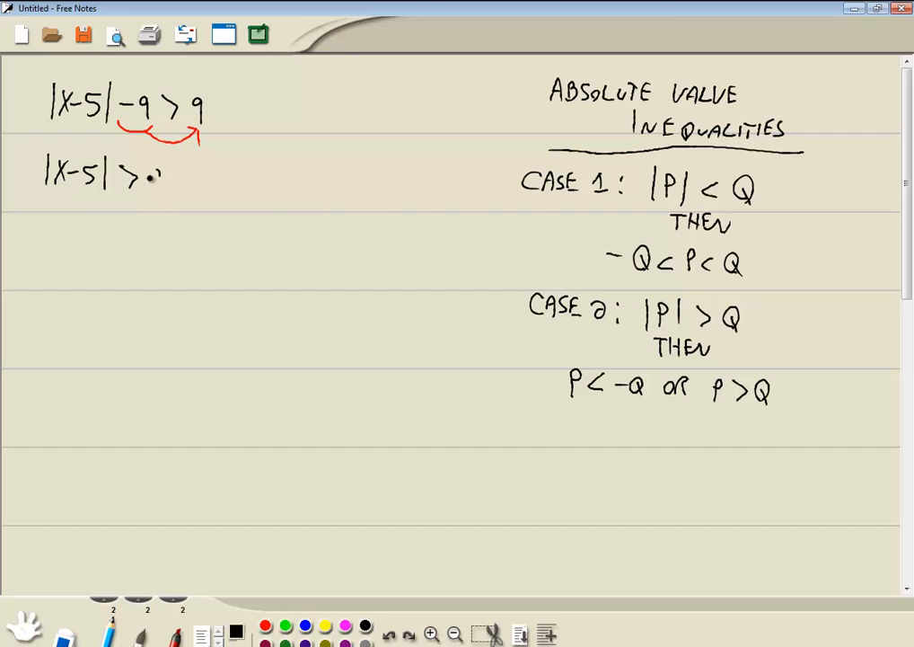
{"action": "left_click_drag", "start_coordinate": [135, 175], "coordinate": [202, 175]}
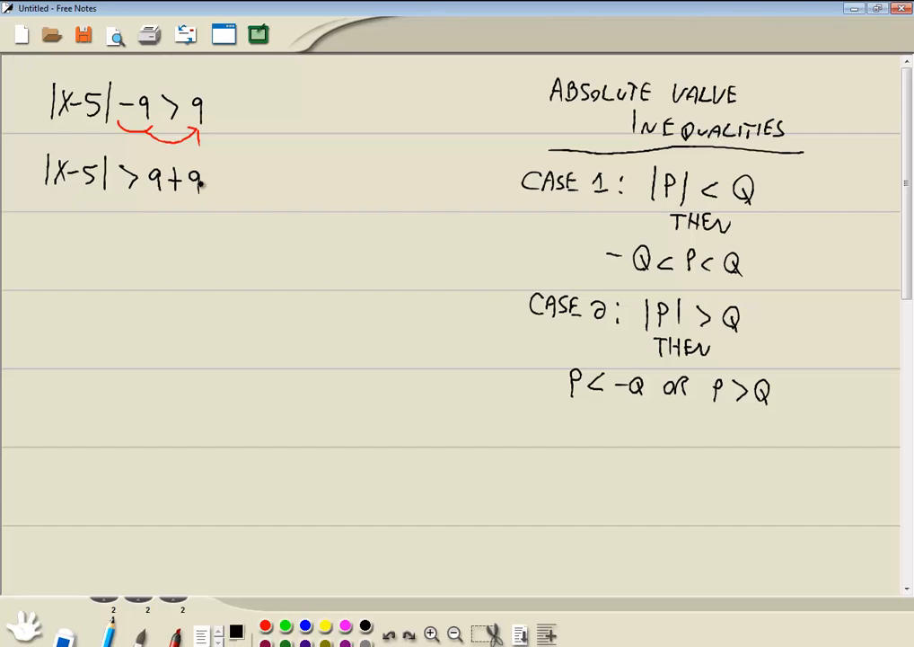
{"action": "left_click_drag", "start_coordinate": [43, 216], "coordinate": [43, 241]}
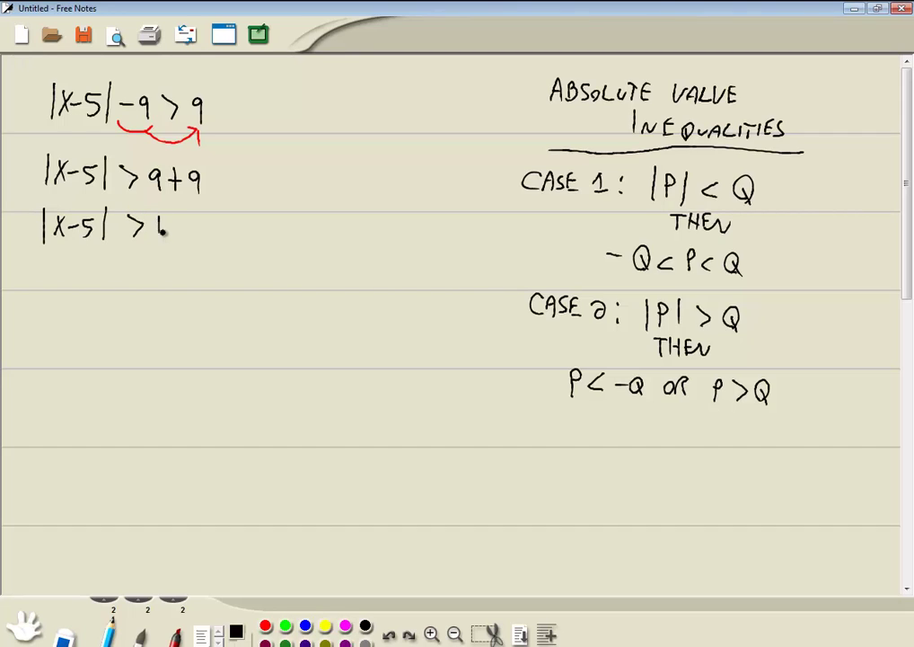
{"action": "left_click", "coordinate": [166, 227]}
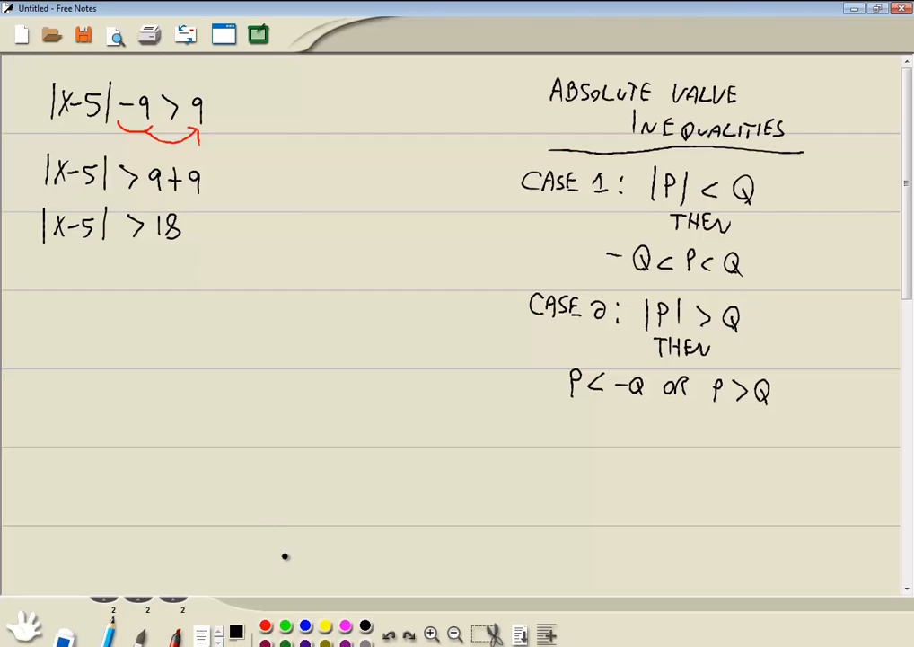
{"action": "mouse_move", "coordinate": [611, 326]}
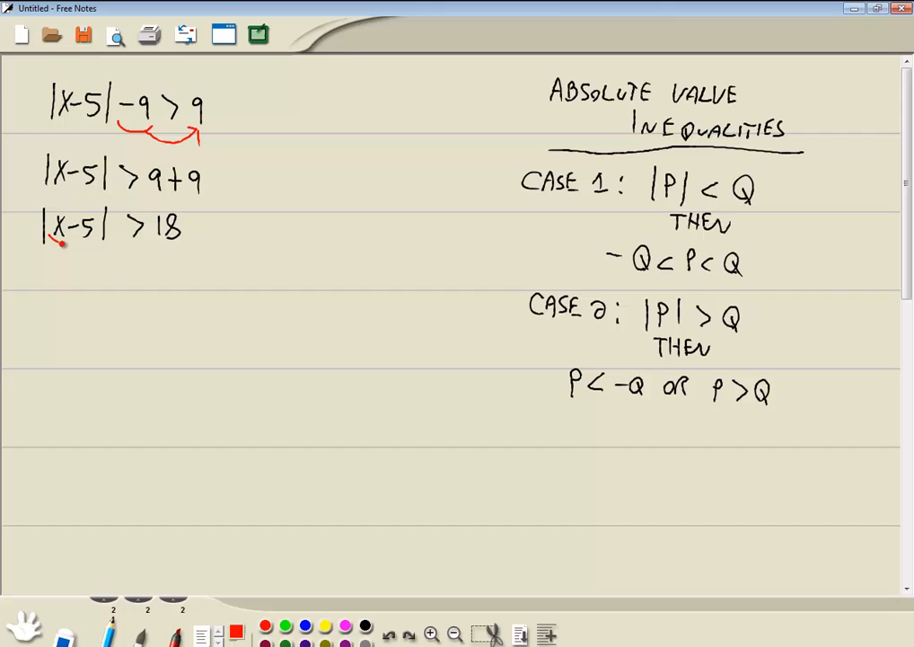
- Label x−5 as P and 18 as Q in red, then write P < −Q or P > Q
{"action": "left_click_drag", "start_coordinate": [67, 238], "coordinate": [80, 260]}
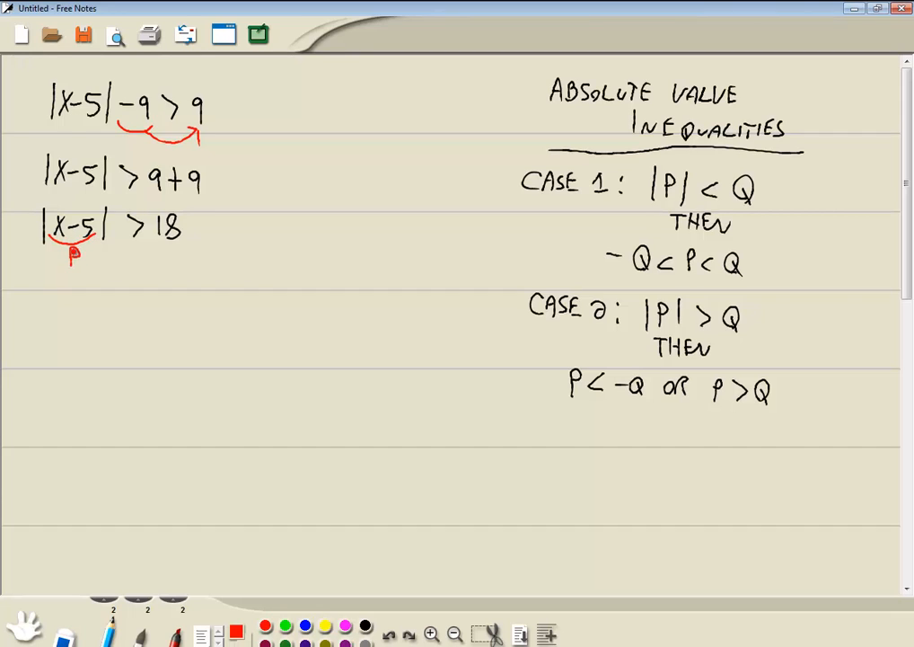
{"action": "left_click_drag", "start_coordinate": [157, 252], "coordinate": [180, 274]}
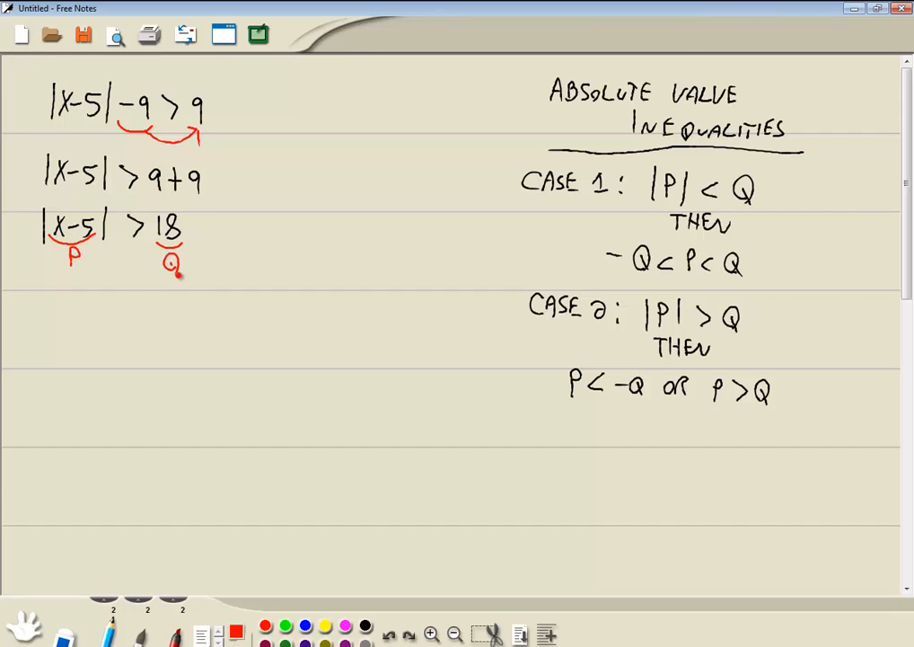
{"action": "left_click_drag", "start_coordinate": [25, 296], "coordinate": [49, 306]}
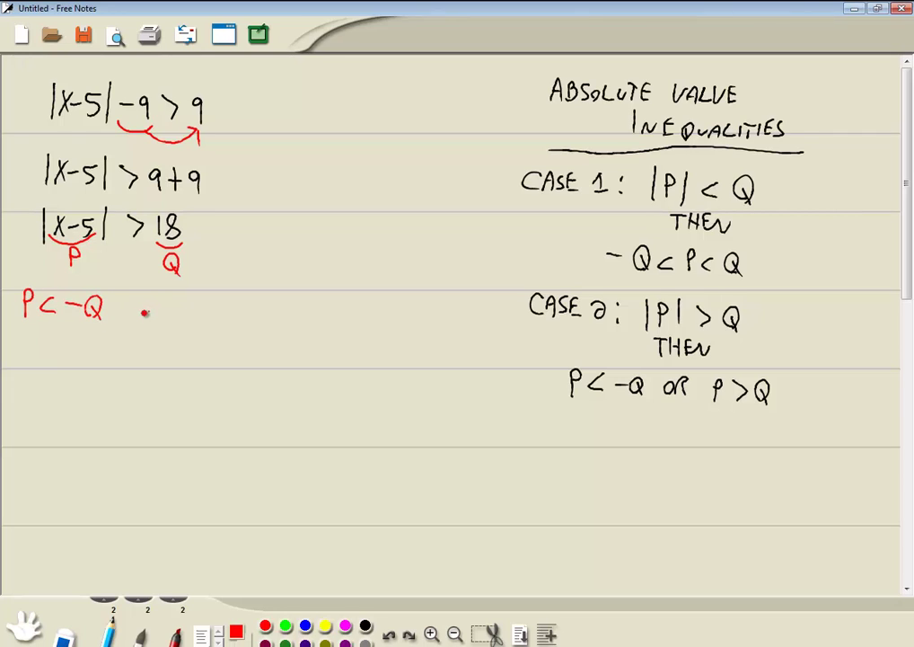
{"action": "left_click_drag", "start_coordinate": [135, 305], "coordinate": [225, 306]}
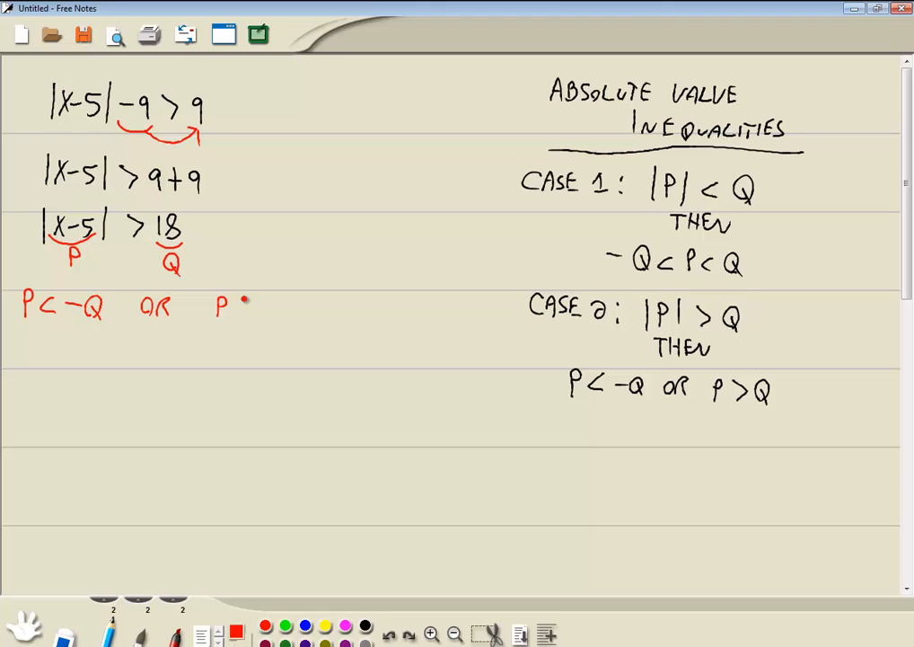
{"action": "left_click_drag", "start_coordinate": [254, 308], "coordinate": [281, 308]}
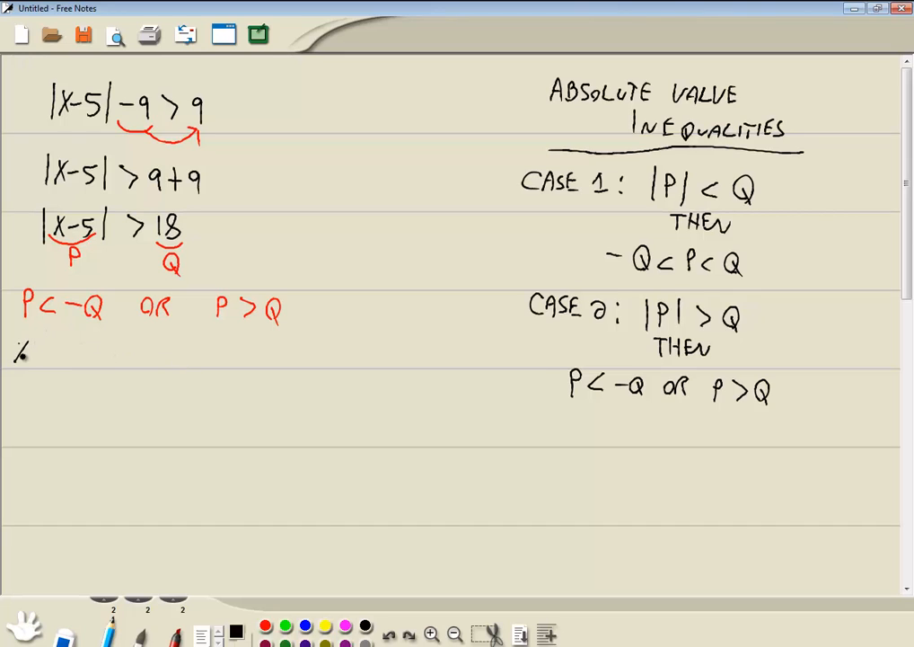
- Write x−5 < −18 or x−5 > 18, moving −5 across the left part
{"action": "left_click_drag", "start_coordinate": [14, 355], "coordinate": [85, 355]}
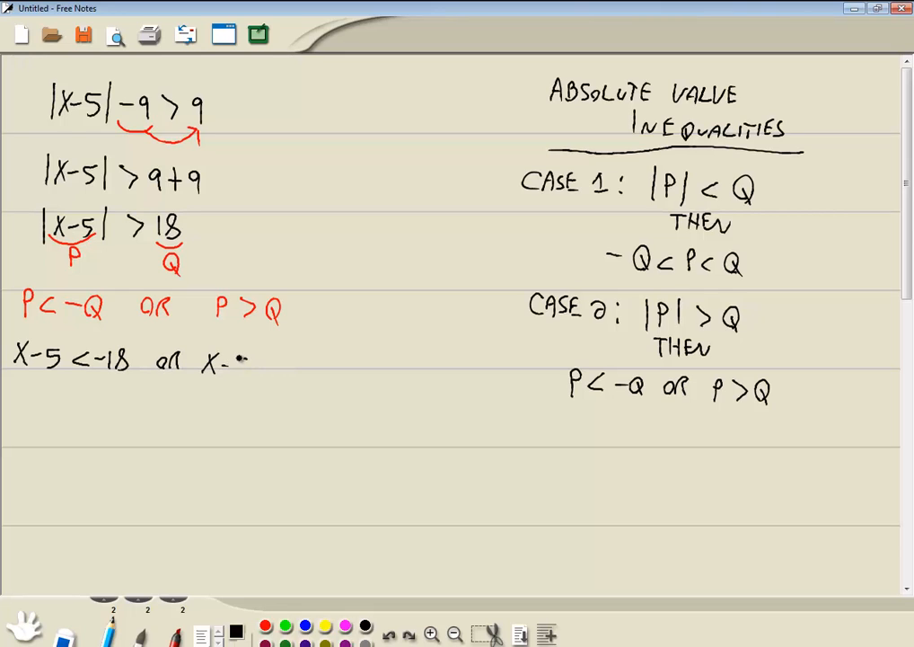
{"action": "left_click_drag", "start_coordinate": [238, 359], "coordinate": [305, 368]}
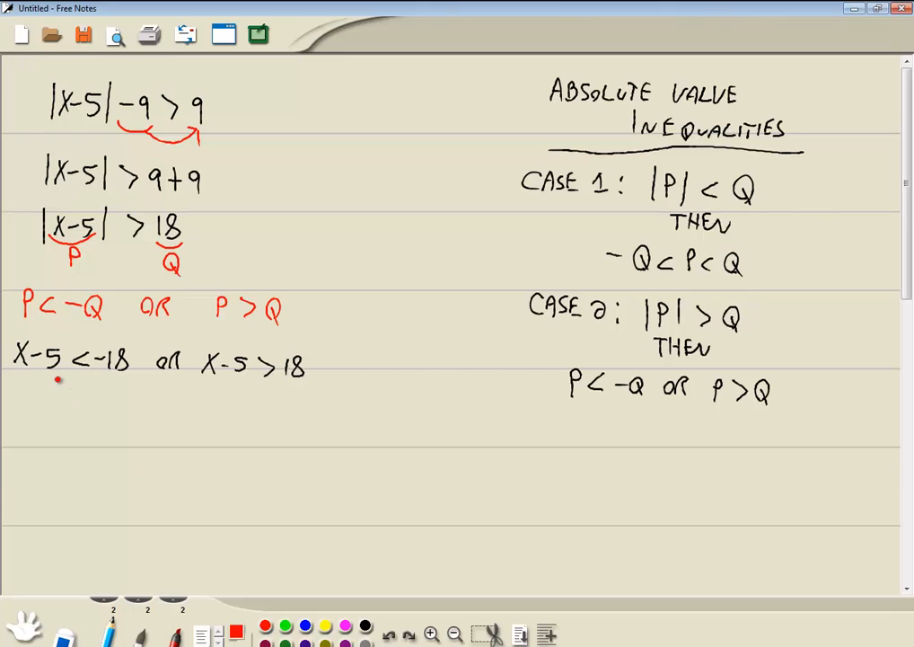
{"action": "left_click_drag", "start_coordinate": [36, 382], "coordinate": [103, 377]}
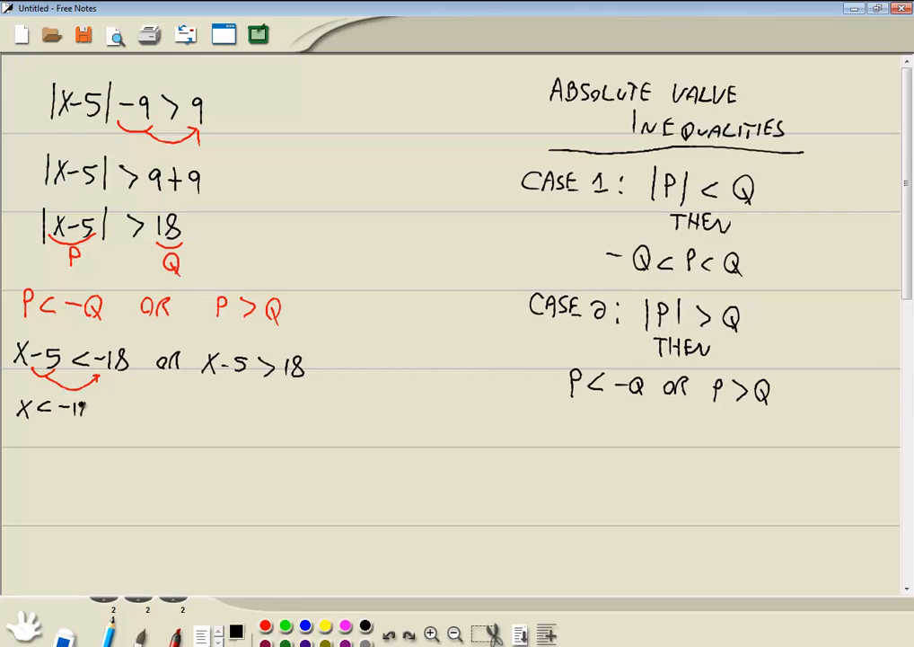
{"action": "type", "text": "+5"}
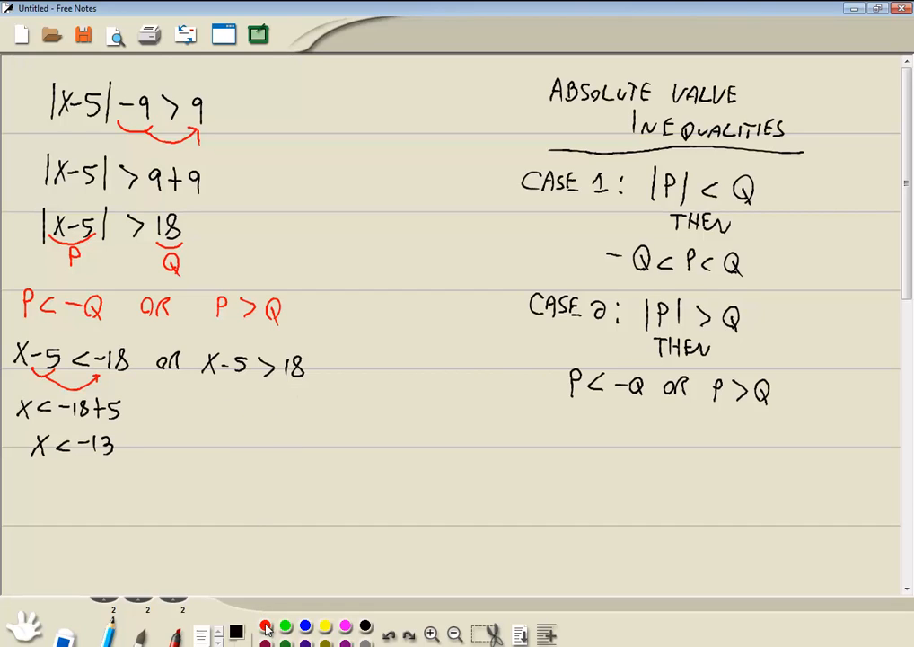
- Move −5 across the right part to get x > 18+5, so x > 23
{"action": "left_click_drag", "start_coordinate": [216, 375], "coordinate": [247, 378]}
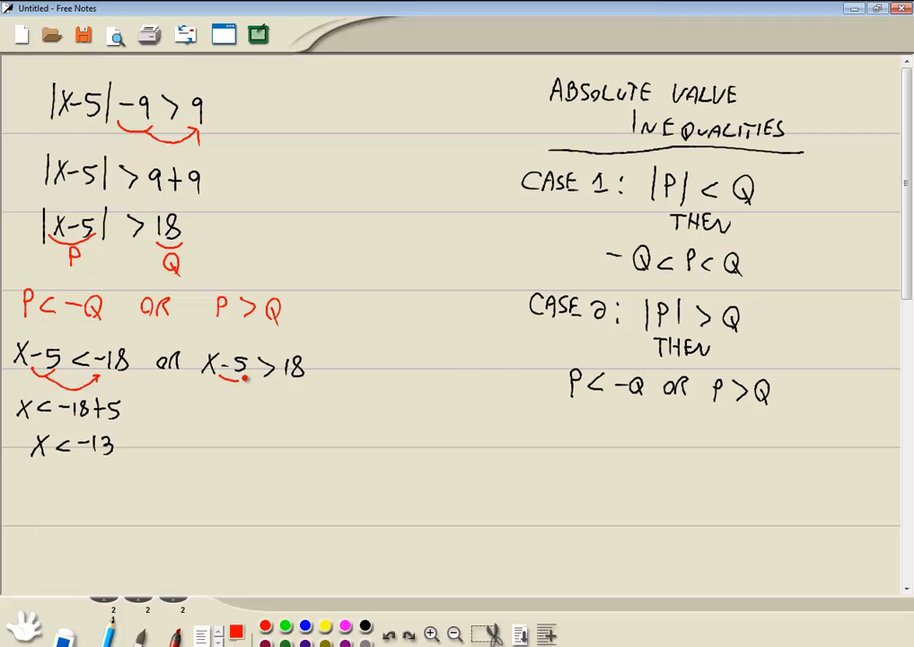
{"action": "left_click_drag", "start_coordinate": [225, 382], "coordinate": [282, 391]}
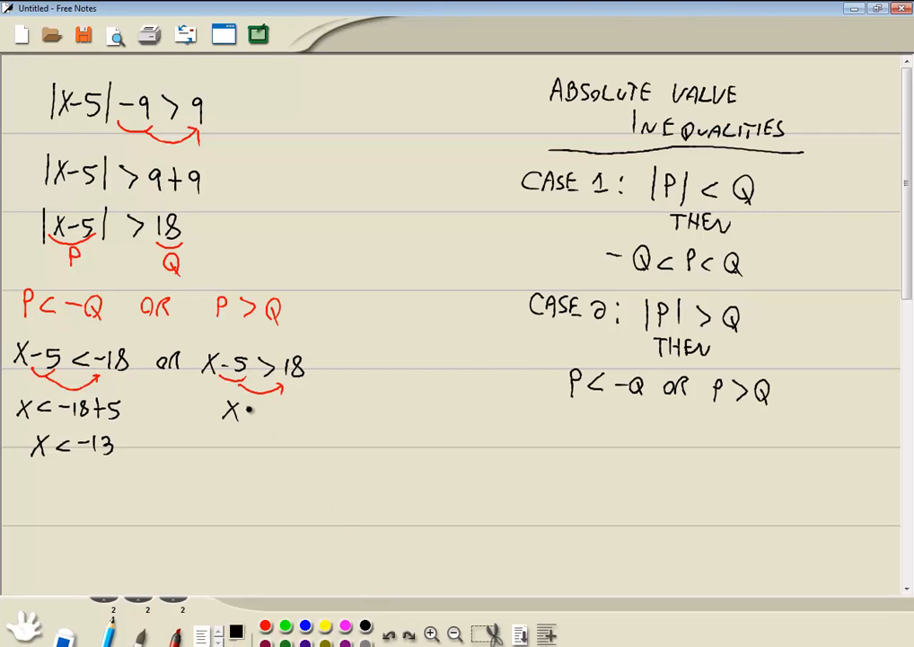
{"action": "type", "text": ">18+5"}
{"action": "left_click", "coordinate": [256, 451]}
{"action": "type", "text": "X>"}
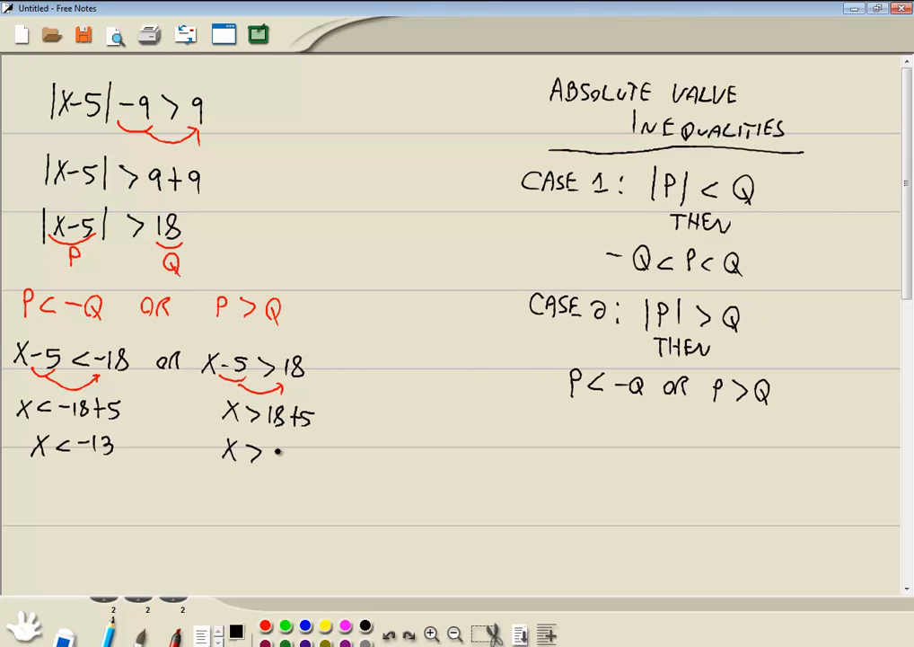
{"action": "type", "text": "23"}
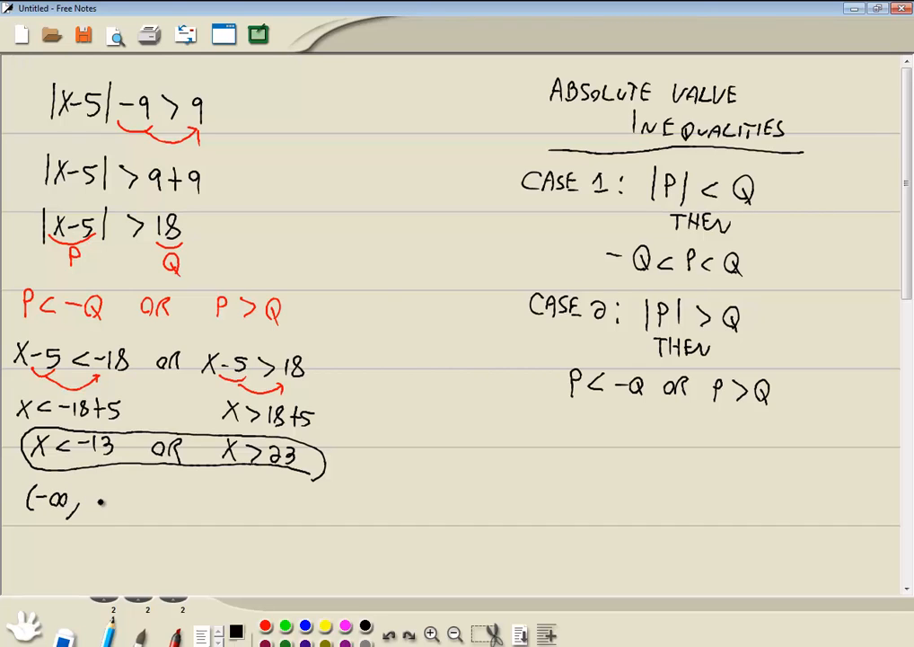
- Write (−∞, −13) ∪ (23 under the circled answer
{"action": "type", "text": "-13"}
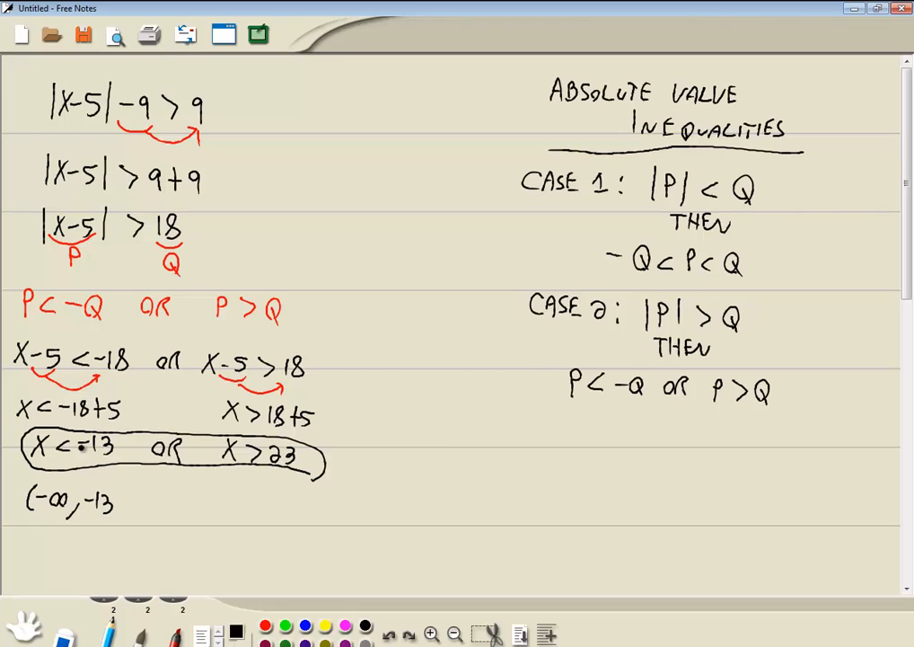
{"action": "left_click", "coordinate": [121, 503]}
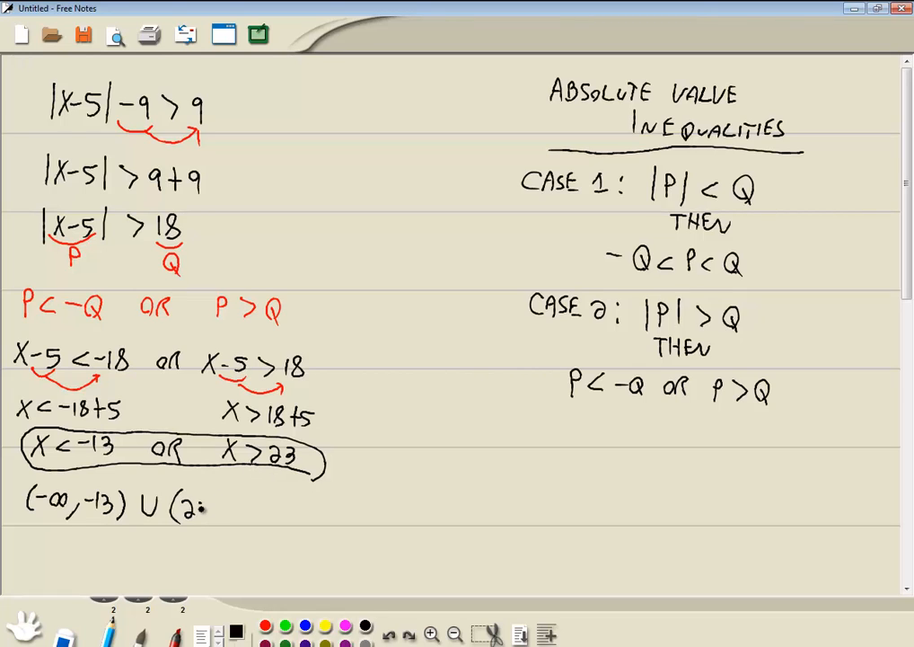
{"action": "type", "text": "23"}
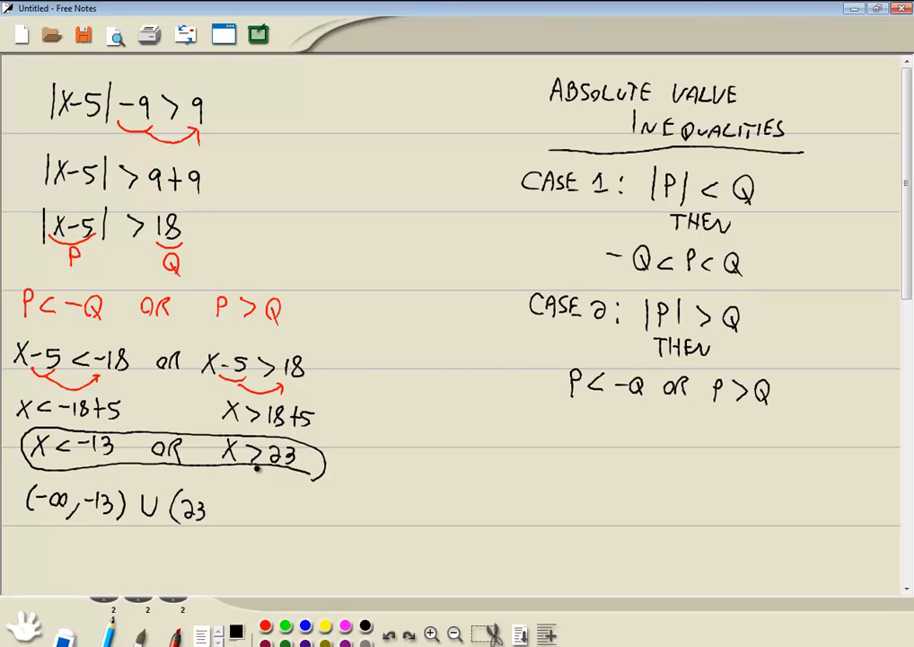